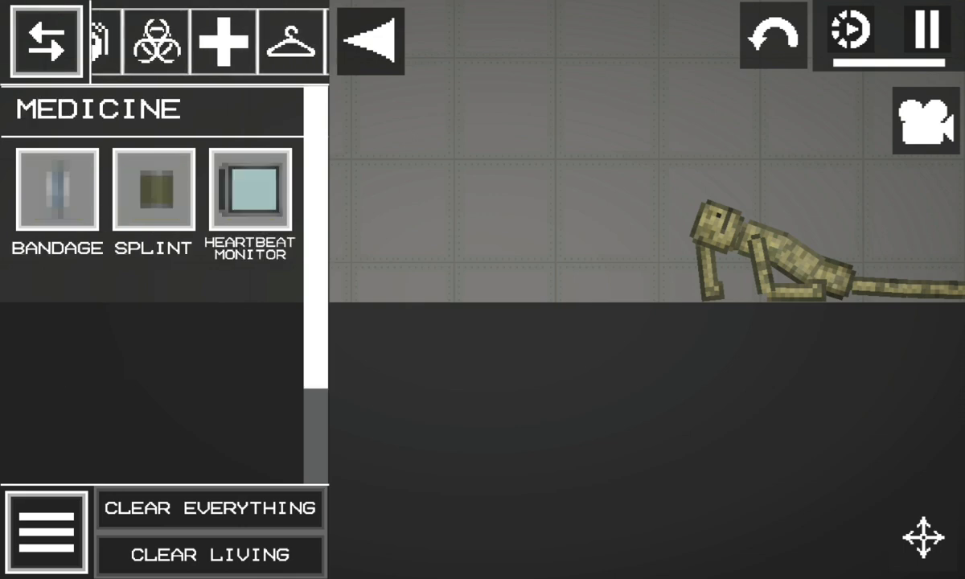
Step: Spawn a red healing syringe next to the crouching camo ragdoll and hide the catalogue
left_click(112, 42)
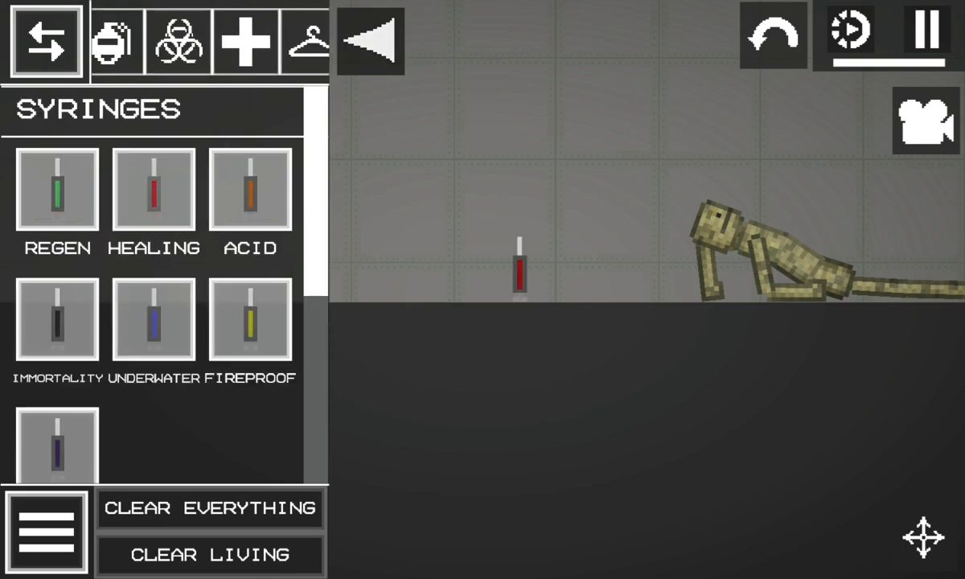
left_click(45, 42)
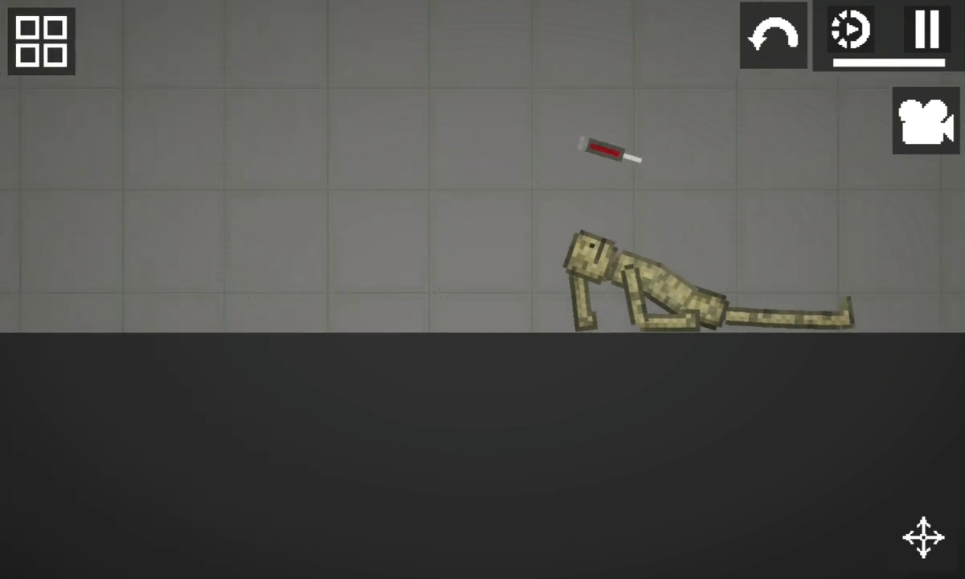